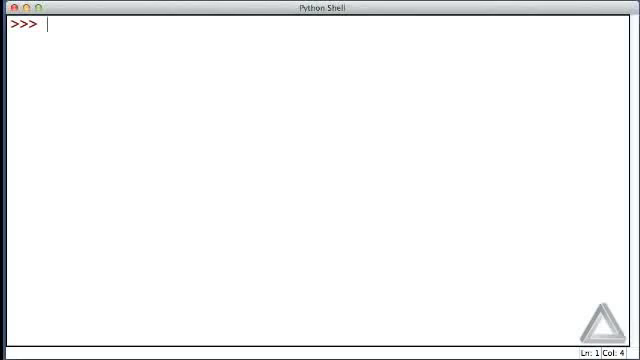
Enter the comment lines # Assignment vs. Equal., # w = v, # v = 7 and # z = w + v.
text(# Assi)
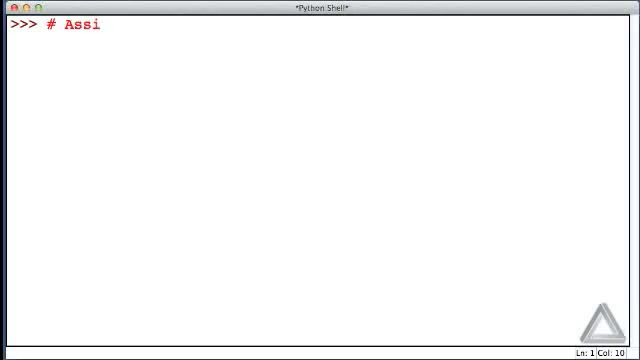
text(gnment vs.)
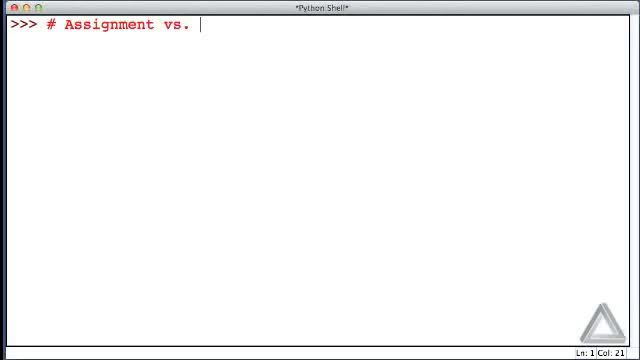
text(Equal.)
text(#)
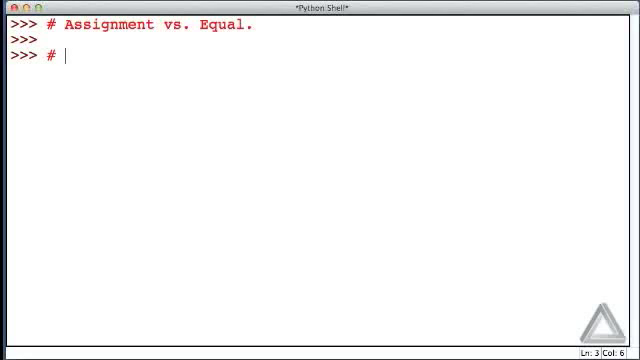
text(w = v)
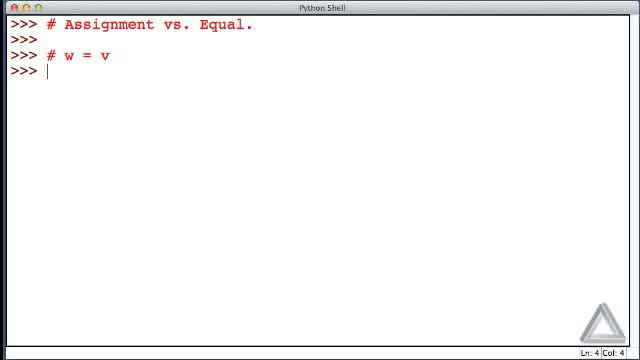
text(# v)
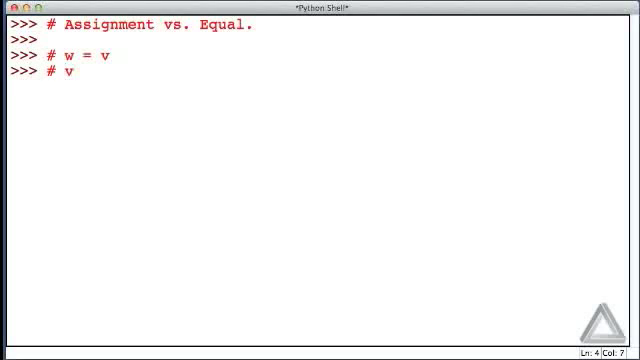
text(= 7)
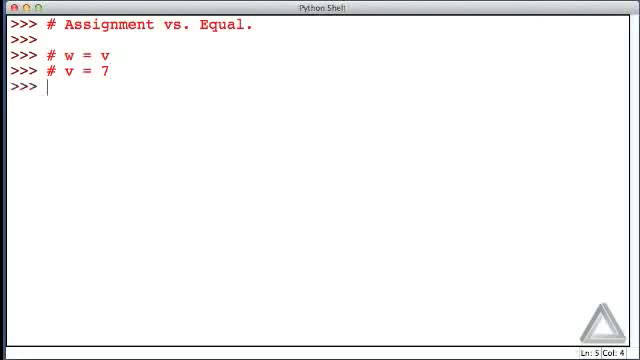
text(# z)
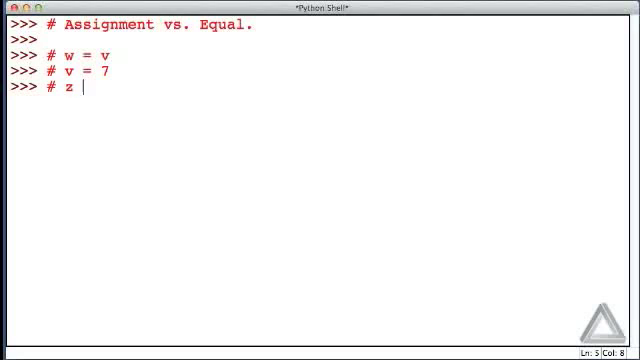
text(=)
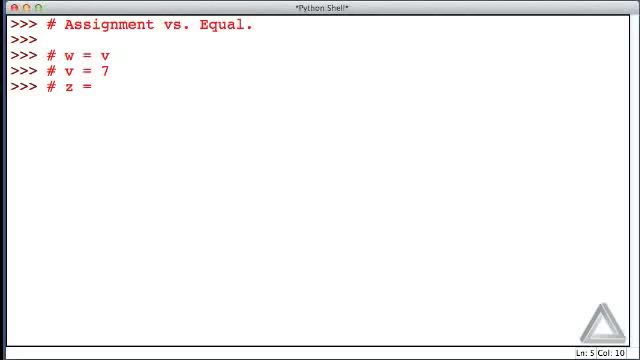
text(w +)
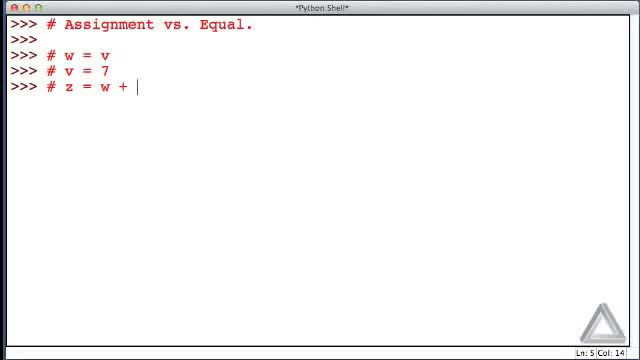
key(Return)
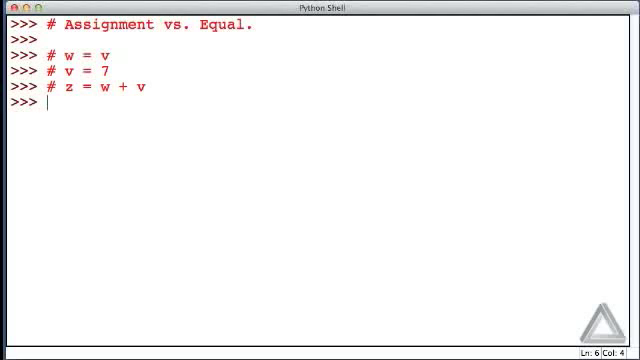
key(Return)
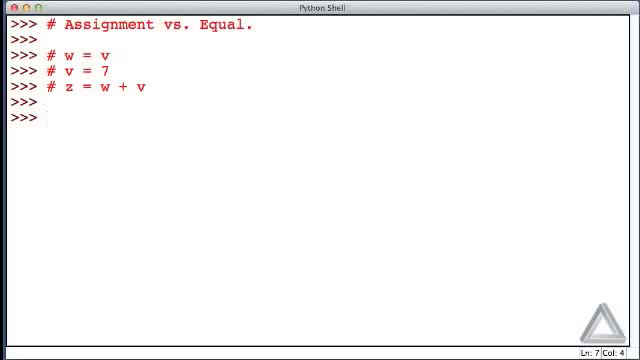
Run w = v, producing a NameError that name 'v' is not defined.
text(w =)
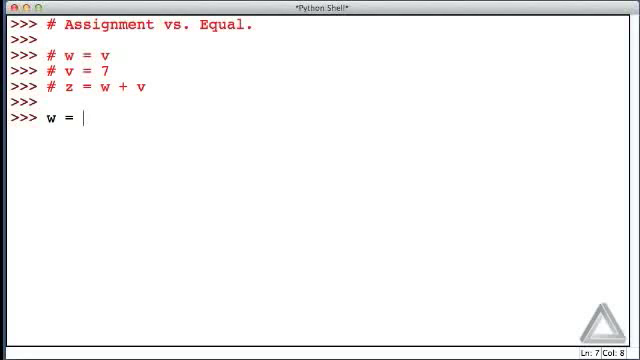
text(v)
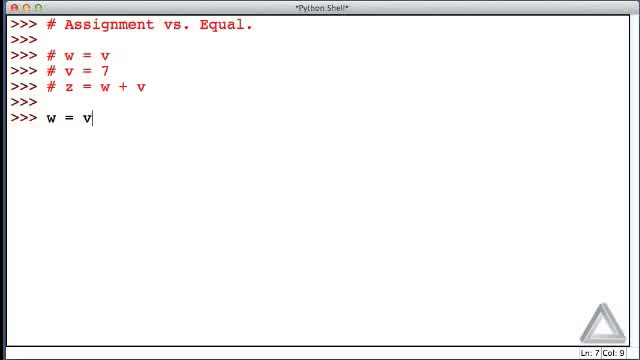
key(Return)
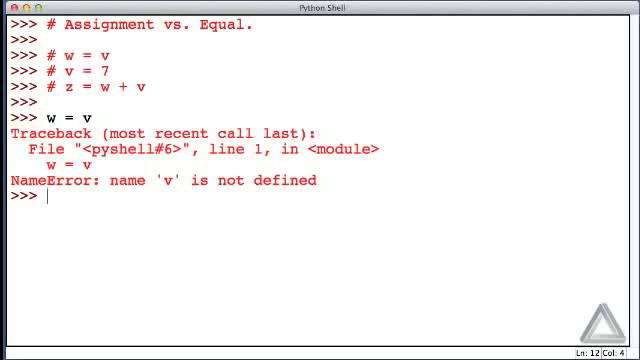
Enter comments # x = 3, # y = x, # x = 10, then run x = 3.
text(#)
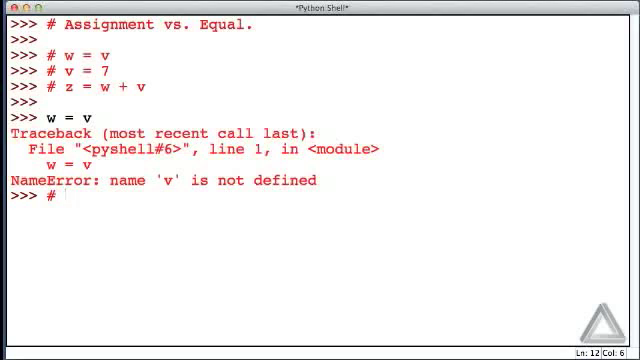
text(x = 3)
text(# y = x)
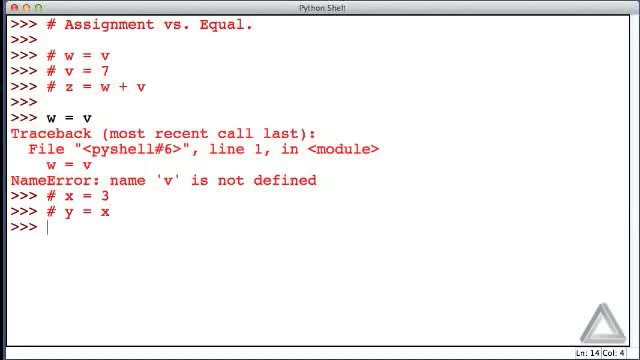
text(# x)
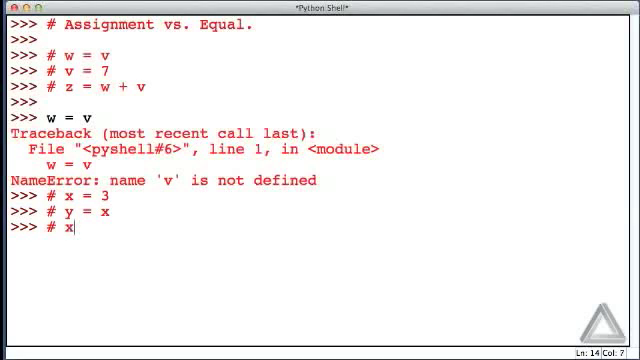
text(= 10)
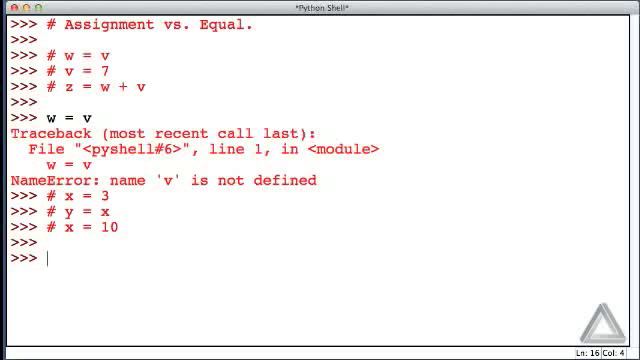
text(x = 3)
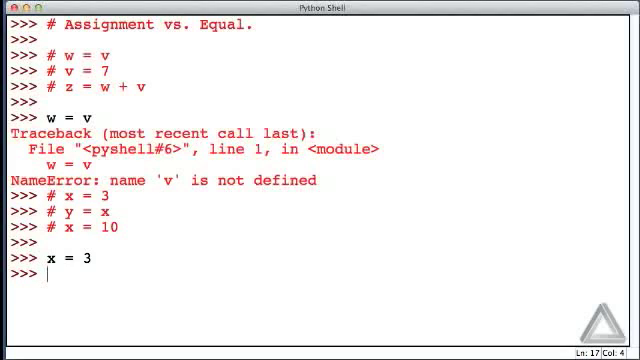
Run y = x, then evaluate x, y to get (3, 3).
text(y =)
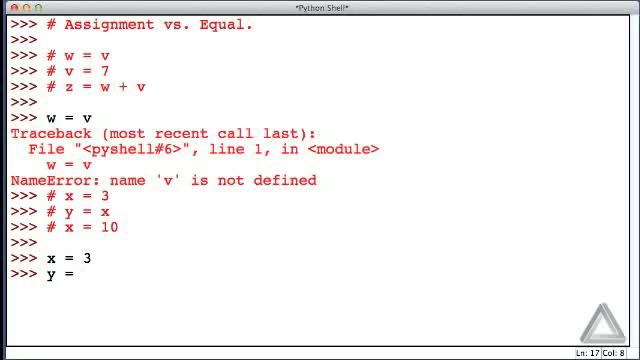
text(x)
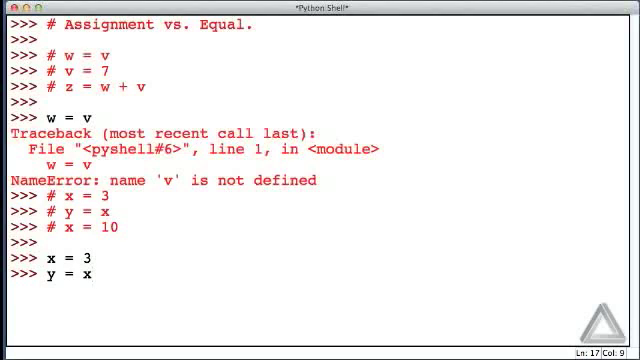
key(return)
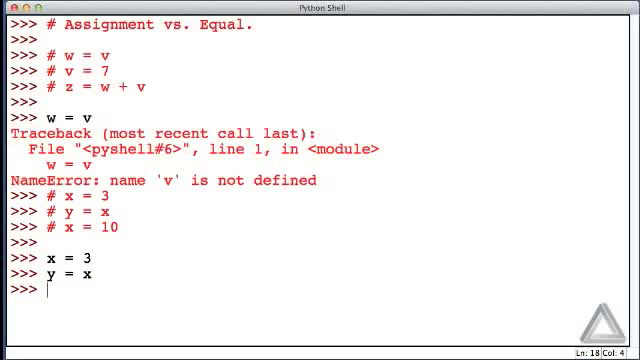
text(x,)
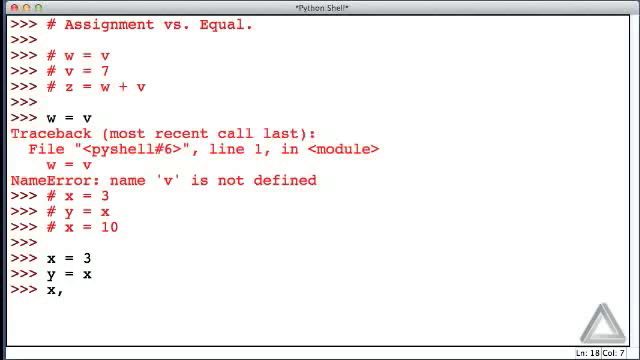
text(y)
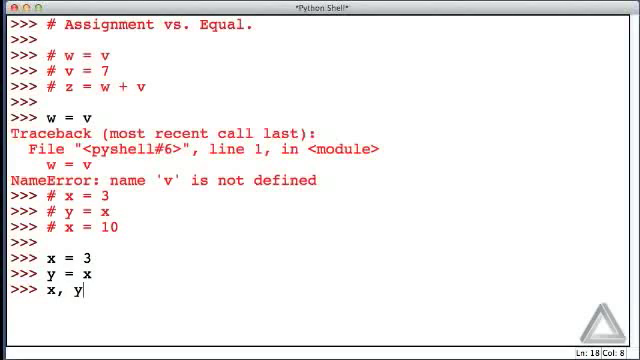
key(Return)
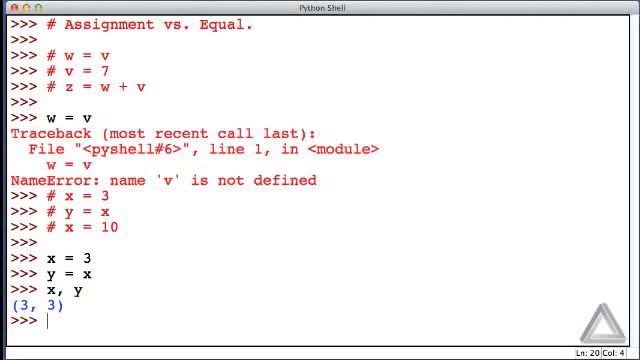
Run x = 10, then evaluate x, y to get (10, 3).
text(x =)
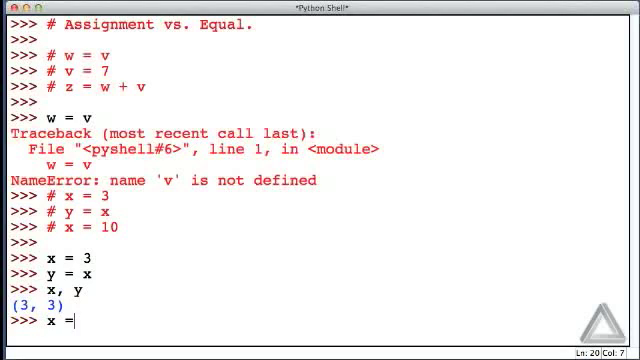
text(10)
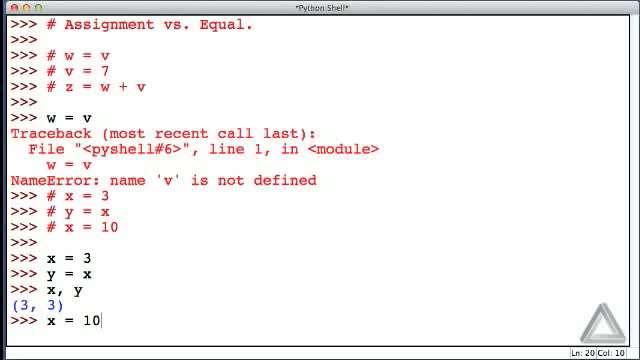
key(return)
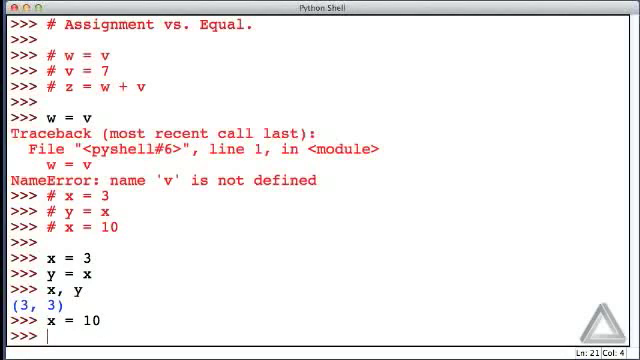
text(x)
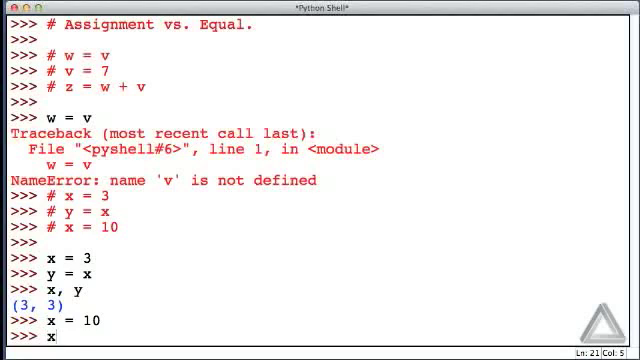
text(, y)
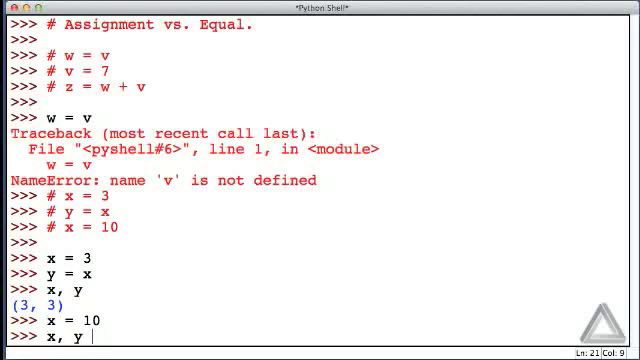
key(Return)
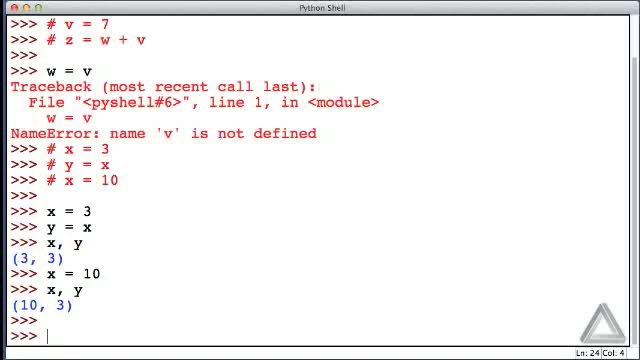
Show x is 10, then run x = x + 1 with a '# Makes no sense' comment.
text(x)
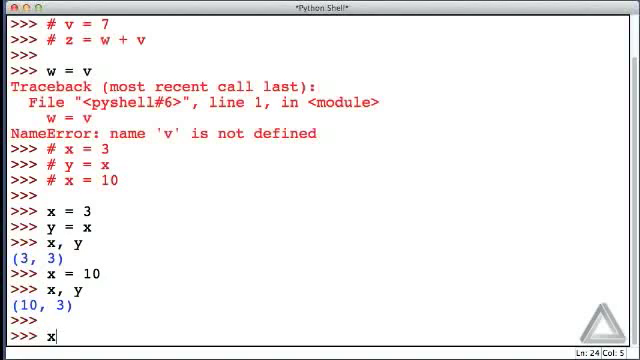
key(Return)
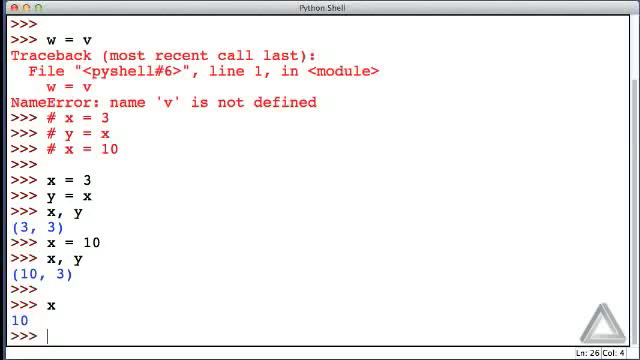
text(x =)
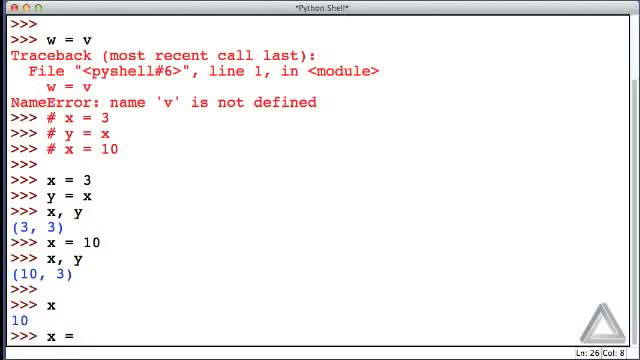
text(x +)
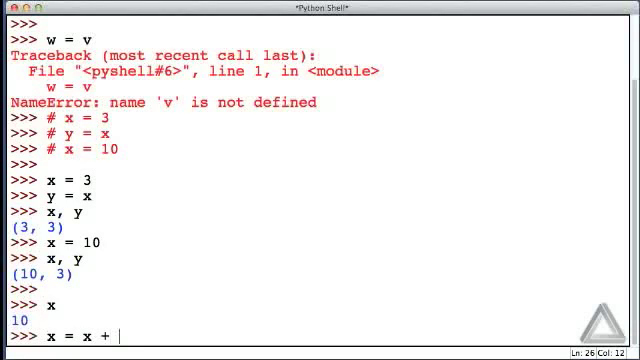
text(1)
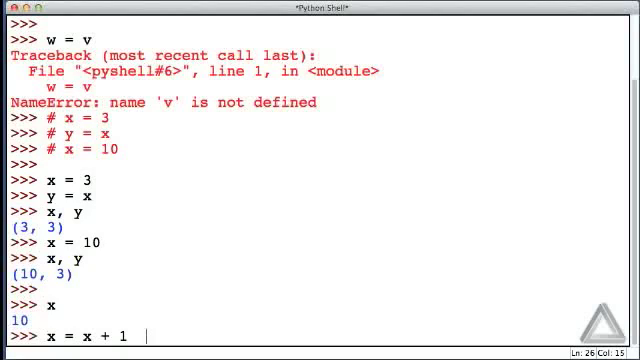
text(# M)
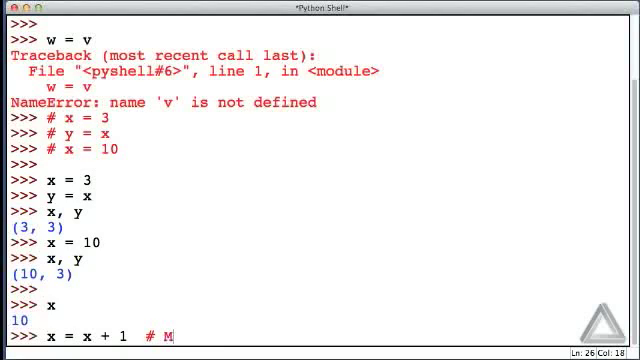
text(akes no senses in math.)
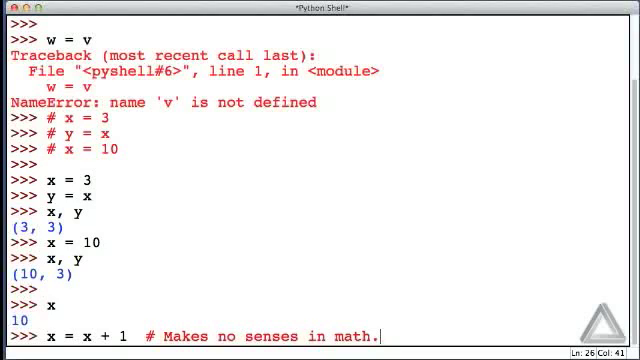
key(Return)
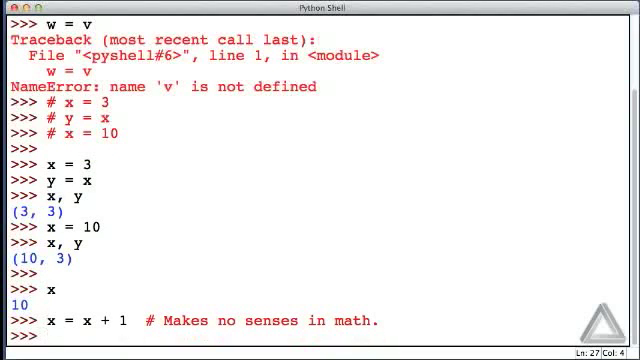
Evaluate x again to confirm it is now 11.
text(x)
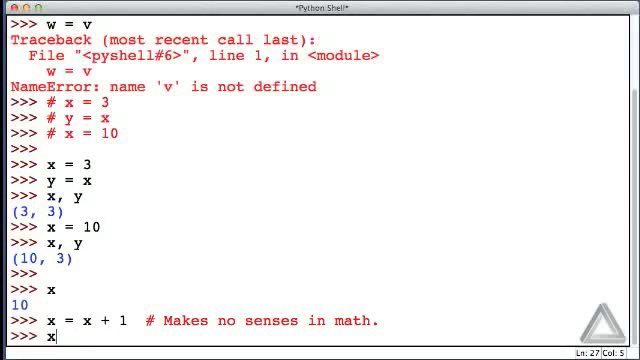
key(Return)
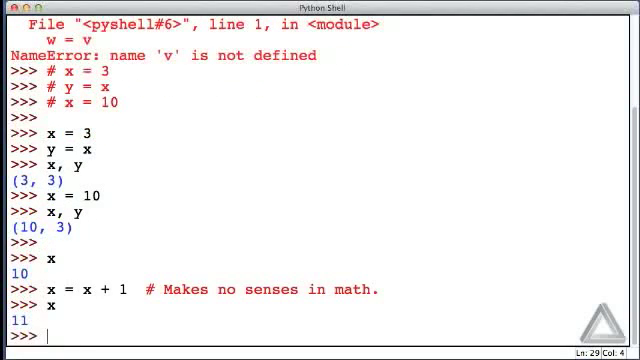